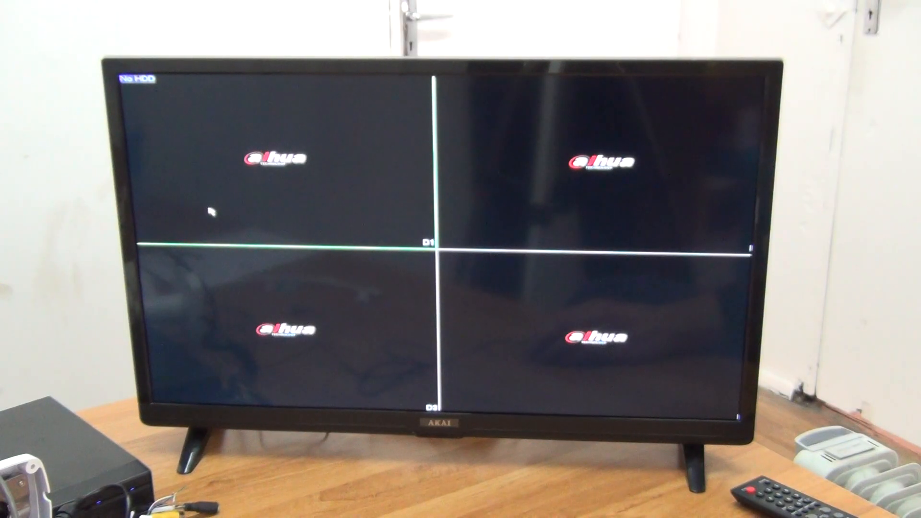
Step: From Main Menu > Camera > Registration, run Device Search and add the camera at 10.1.1.67 to channel D3
right_click(211, 213)
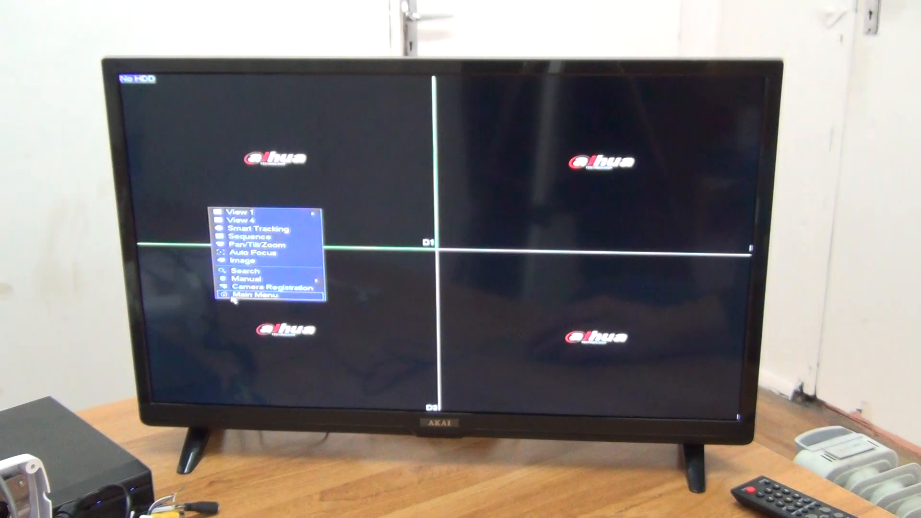
left_click(267, 288)
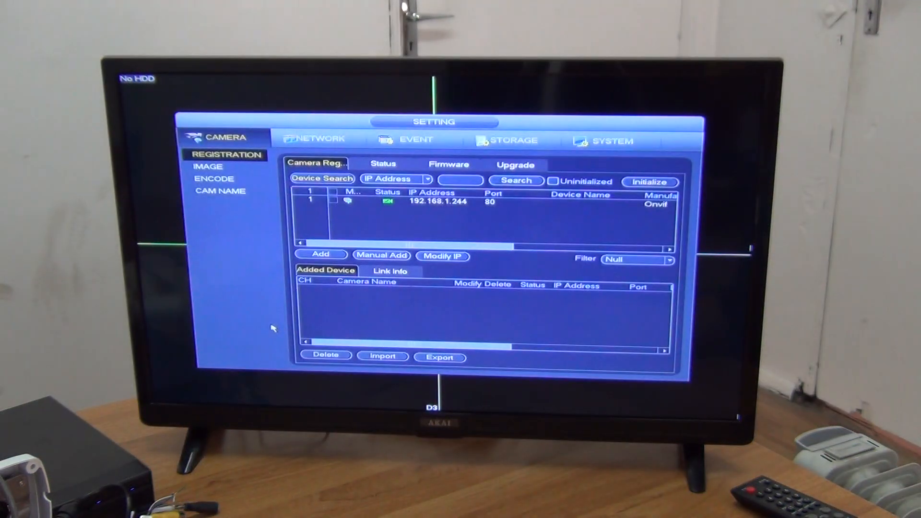
left_click(323, 179)
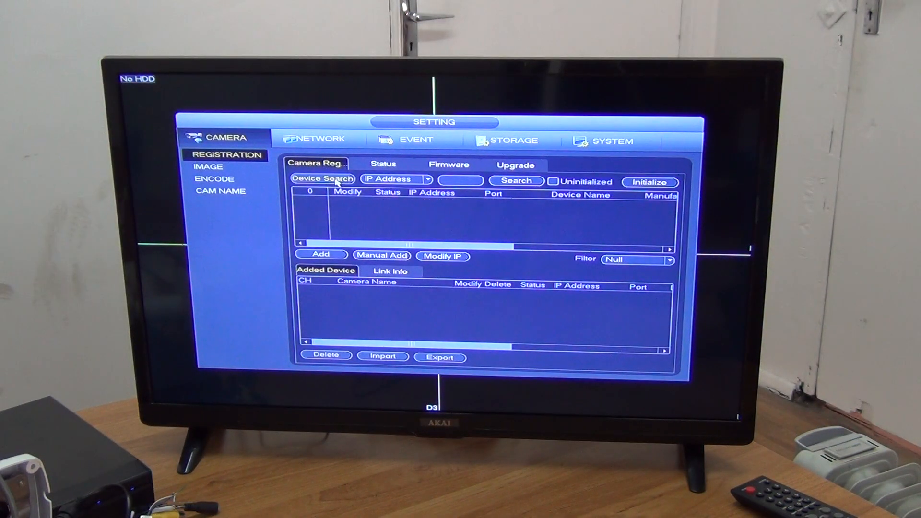
left_click(322, 178)
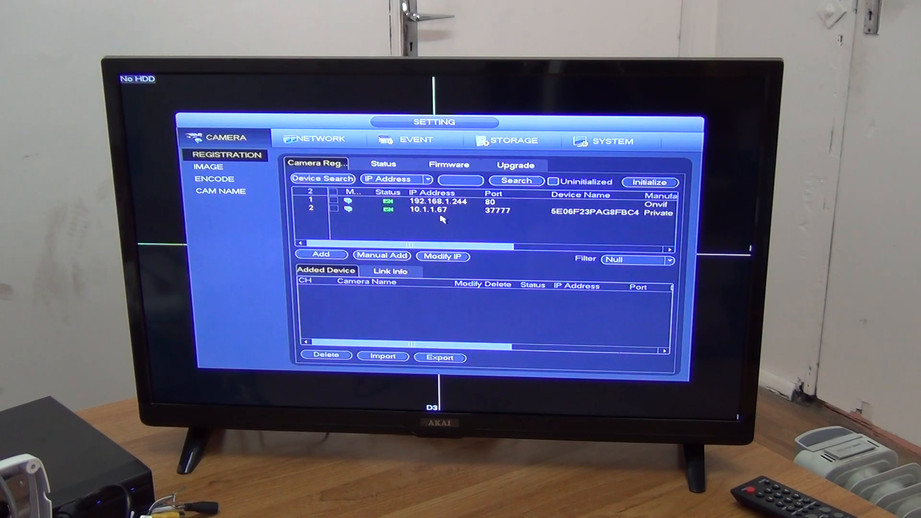
left_click(321, 256)
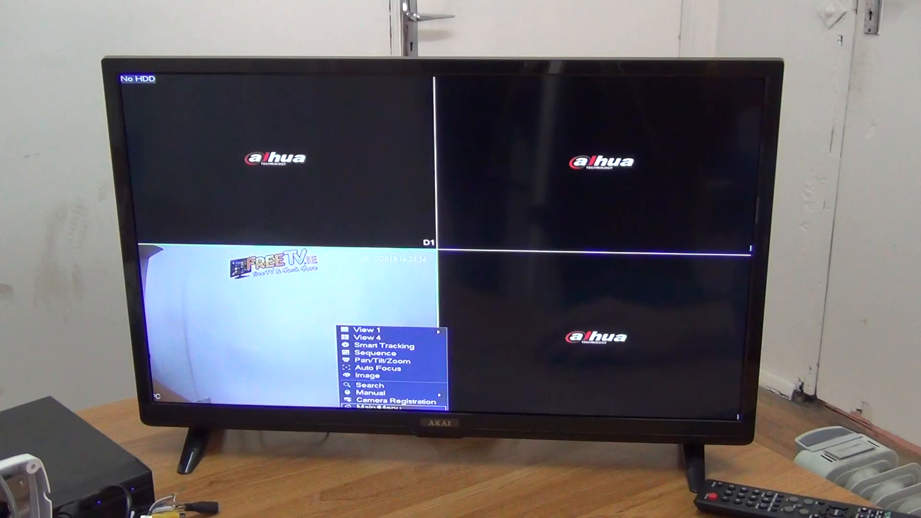
Step: Modify the D3 camera and change its CAM NAME from IPC to vidr#1
left_click(397, 401)
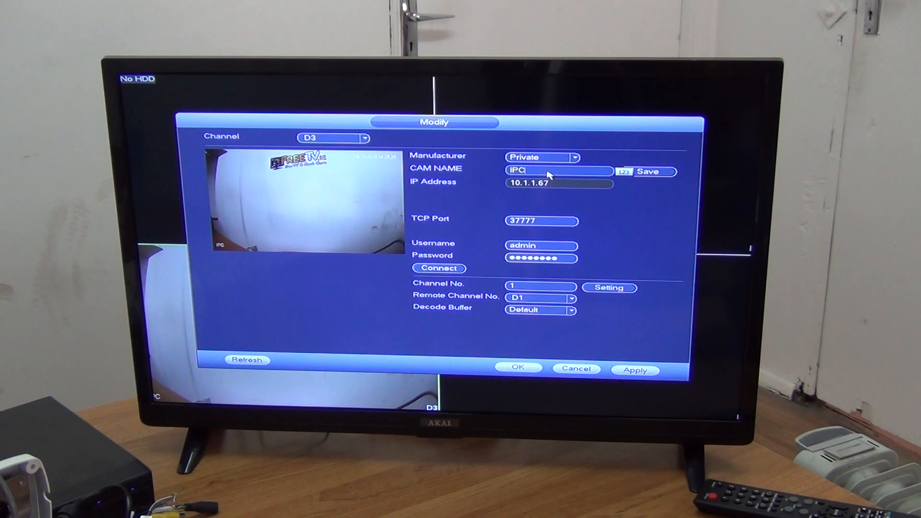
left_click(558, 170)
type("vidr")
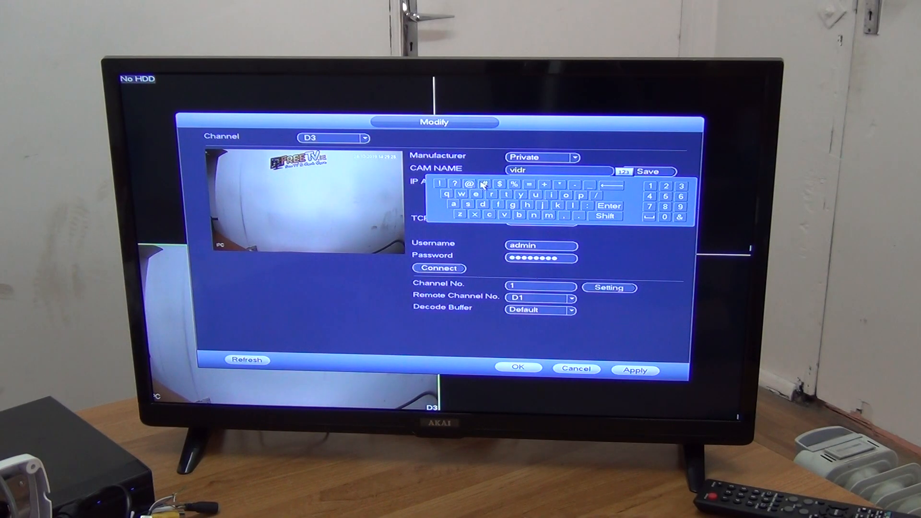
left_click(484, 184)
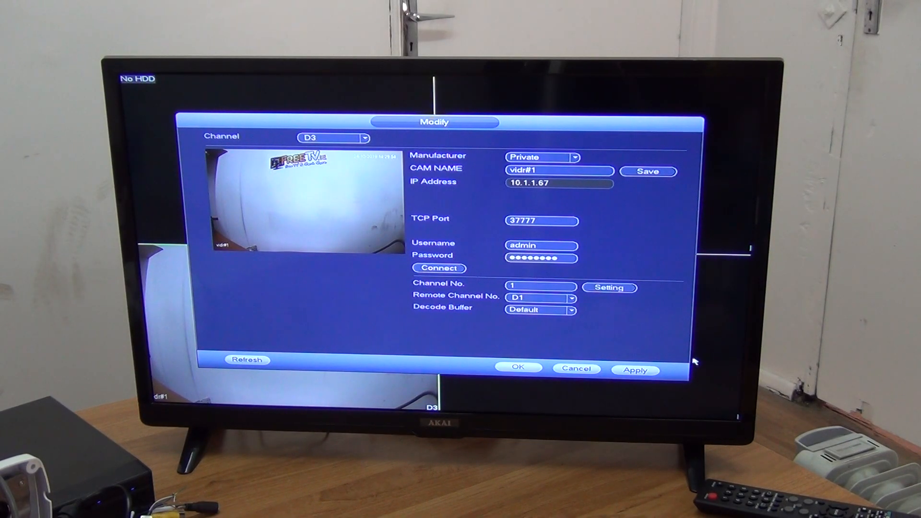
left_click(635, 370)
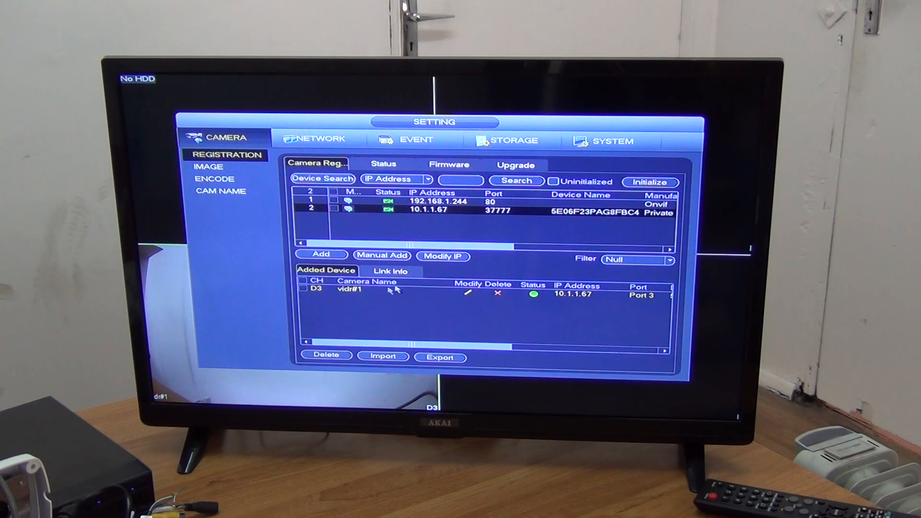
mouse_move(367, 290)
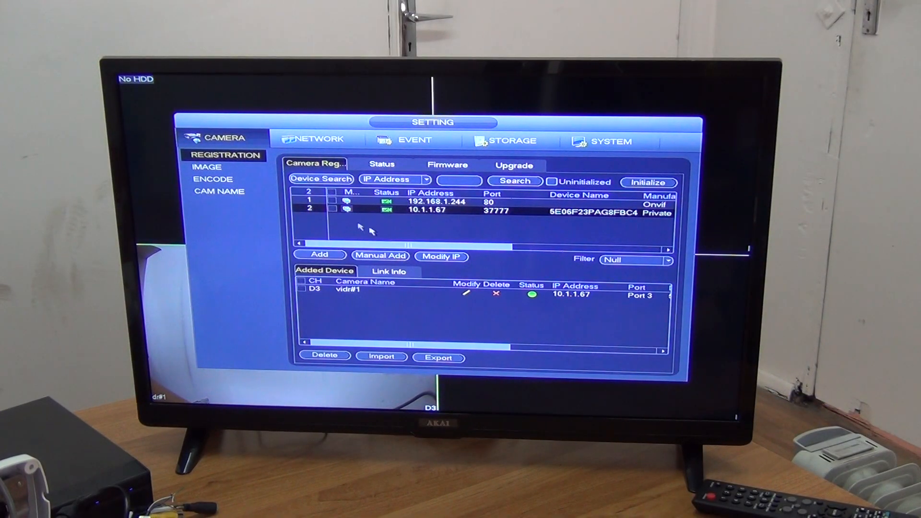
Step: Exit the Setting window back to the four-channel live view with vidr#1 on D3
left_click(321, 180)
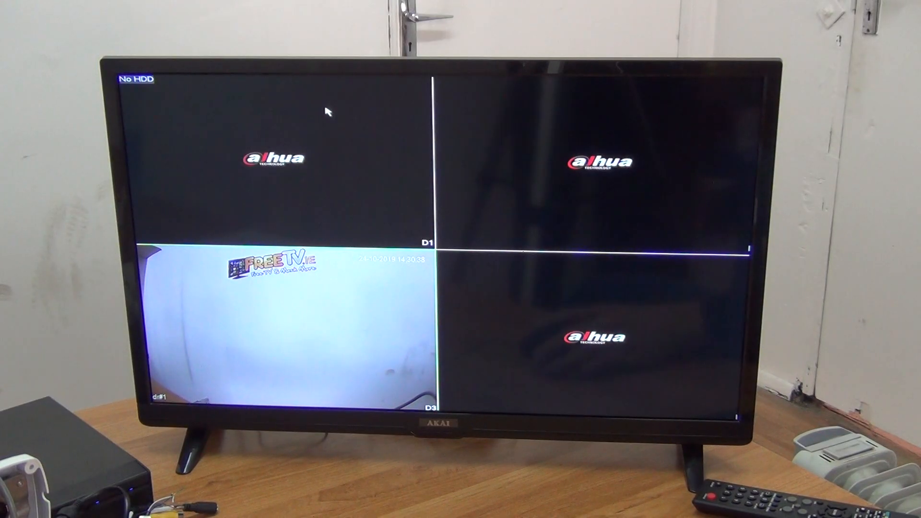
Step: Reopen Main Menu > Camera and start a Device Search for the second camera
right_click(327, 111)
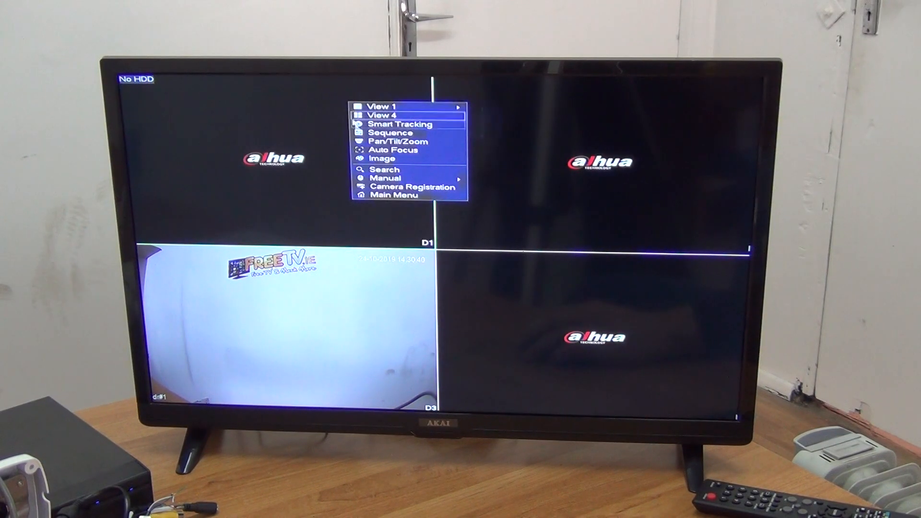
left_click(393, 195)
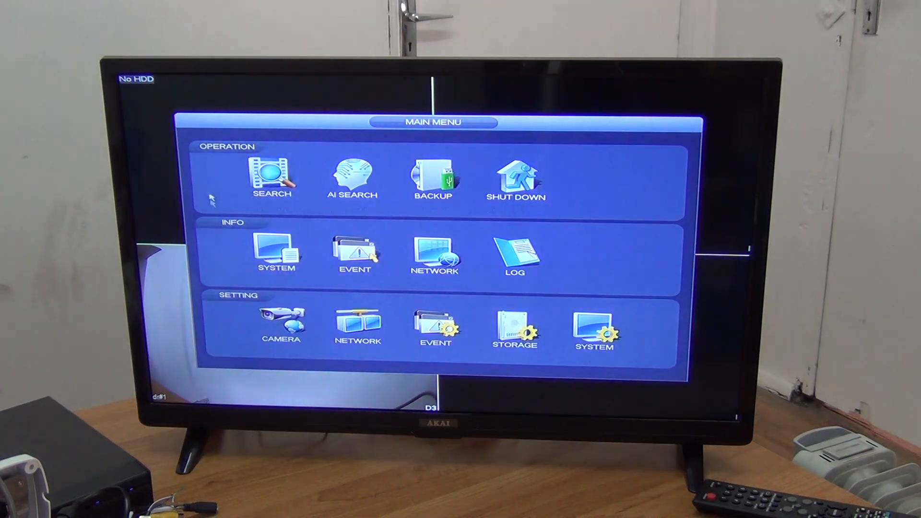
left_click(281, 325)
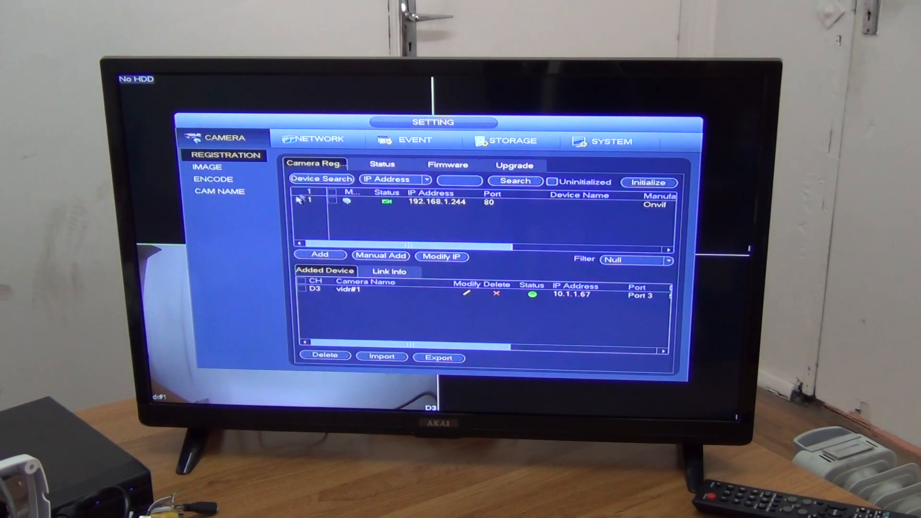
left_click(321, 179)
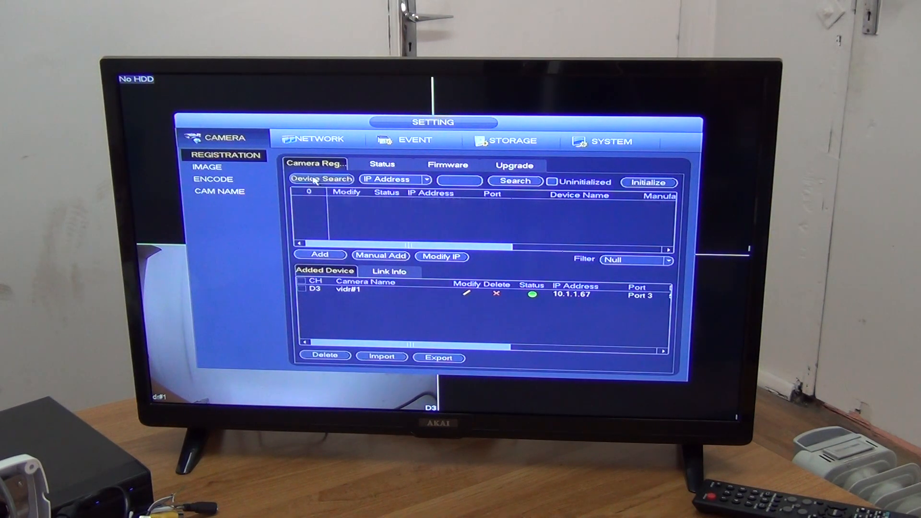
left_click(320, 179)
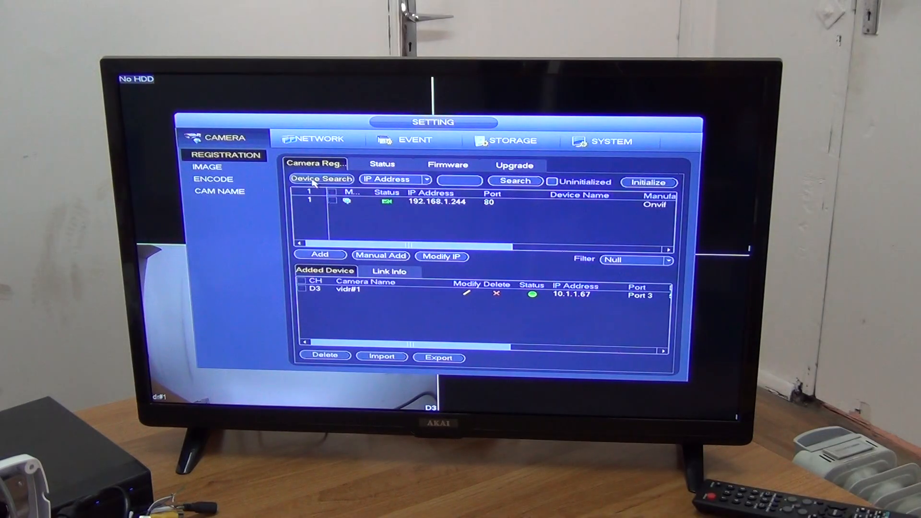
Step: Rerun Device Search until 10.1.1.65 appears, then add it as channel D1
left_click(320, 180)
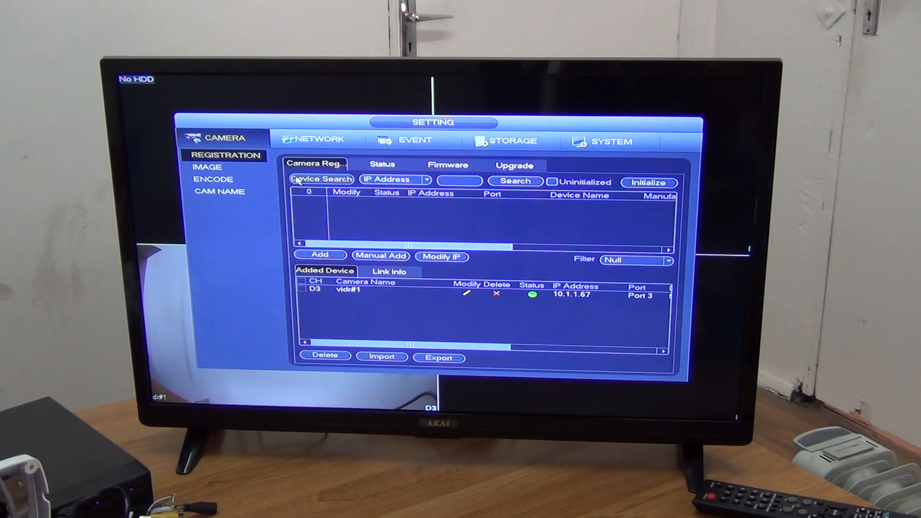
left_click(321, 179)
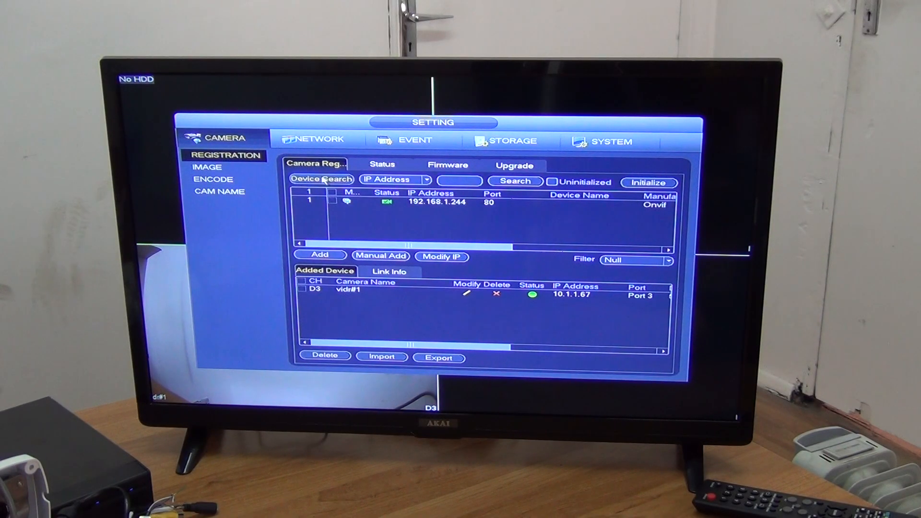
left_click(321, 179)
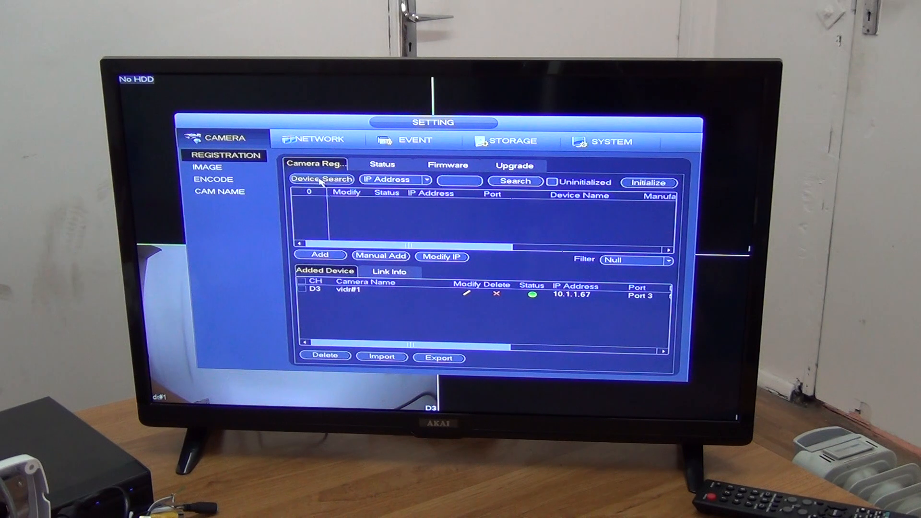
left_click(320, 179)
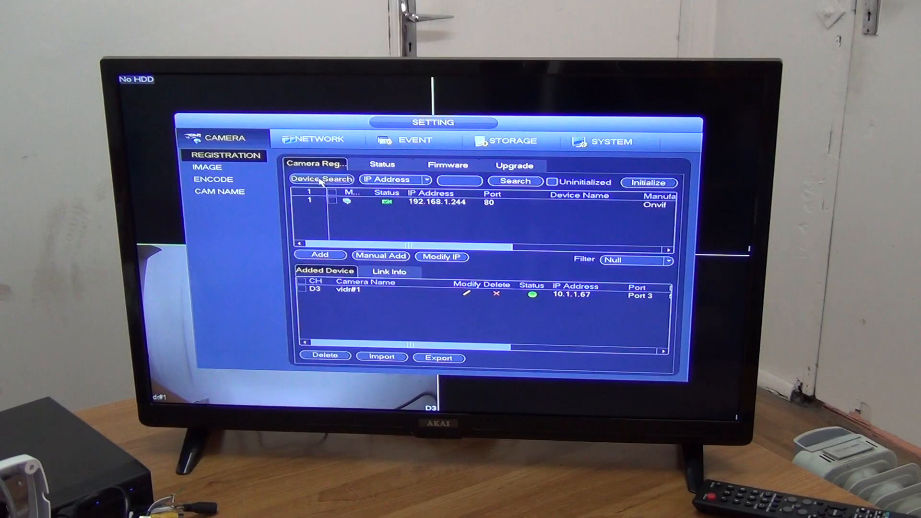
left_click(320, 181)
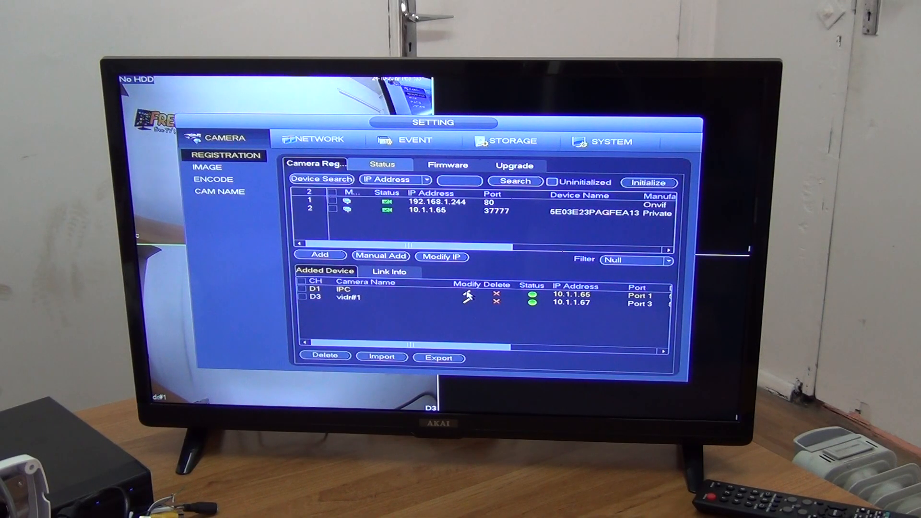
Step: Rename the D1 camera to turret, then delete it from the Added Device list
left_click(467, 298)
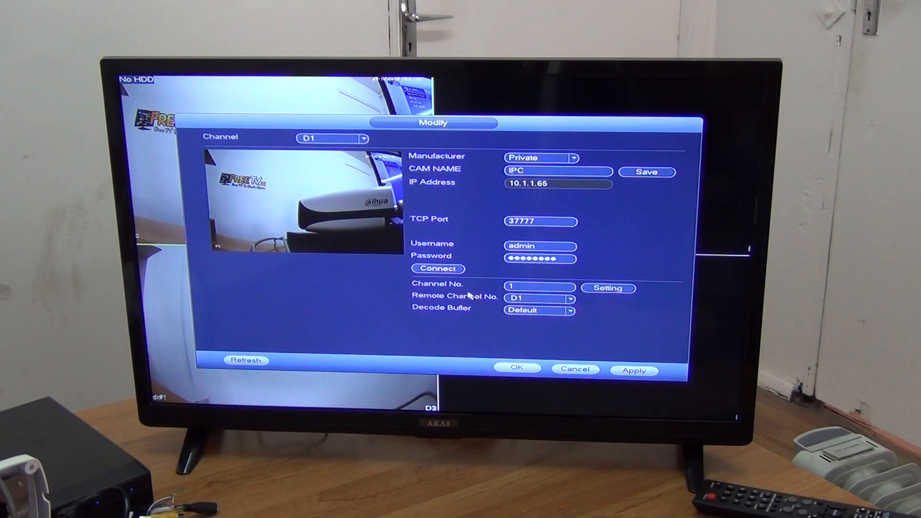
left_click(557, 171)
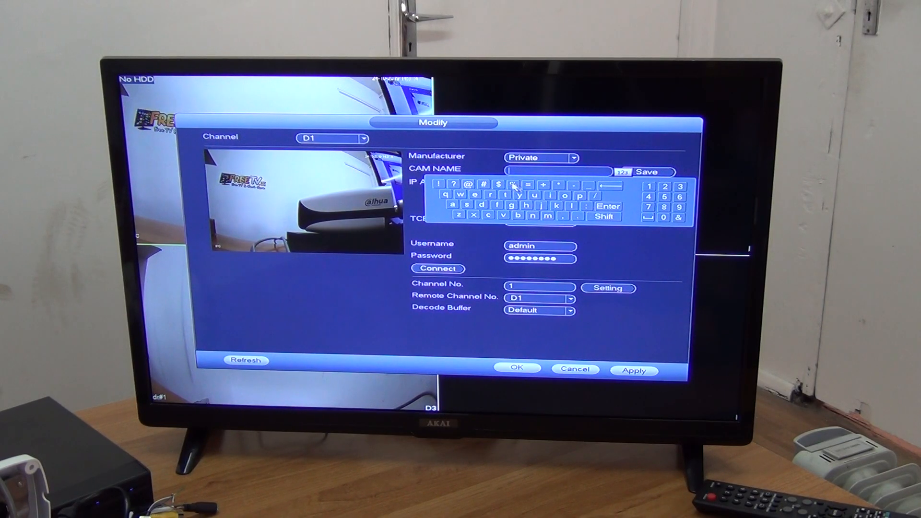
left_click(507, 194)
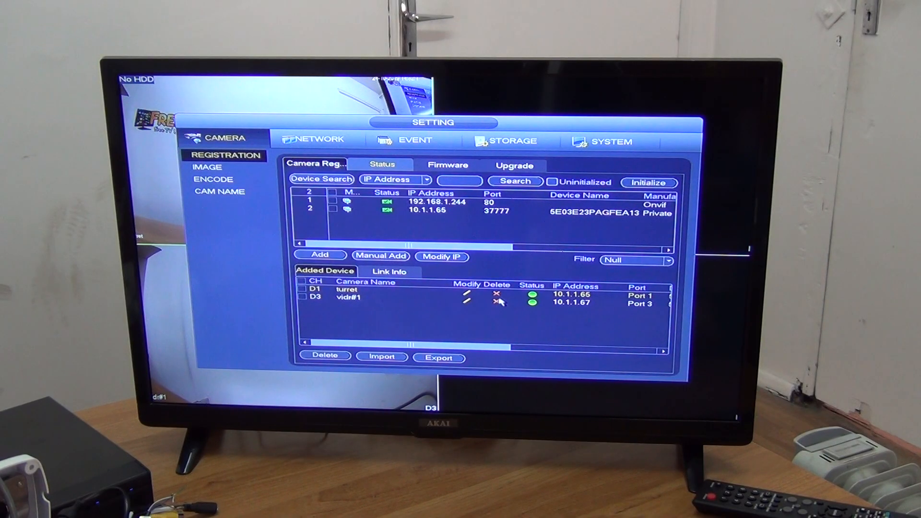
left_click(498, 294)
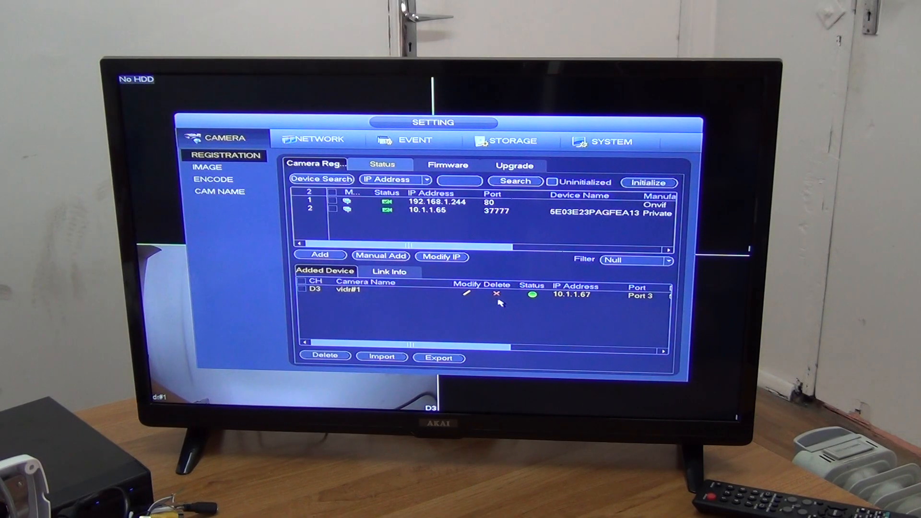
Step: Delete vidr#1 from the Added Device list, then rerun Device Search to rediscover the cameras
left_click(496, 293)
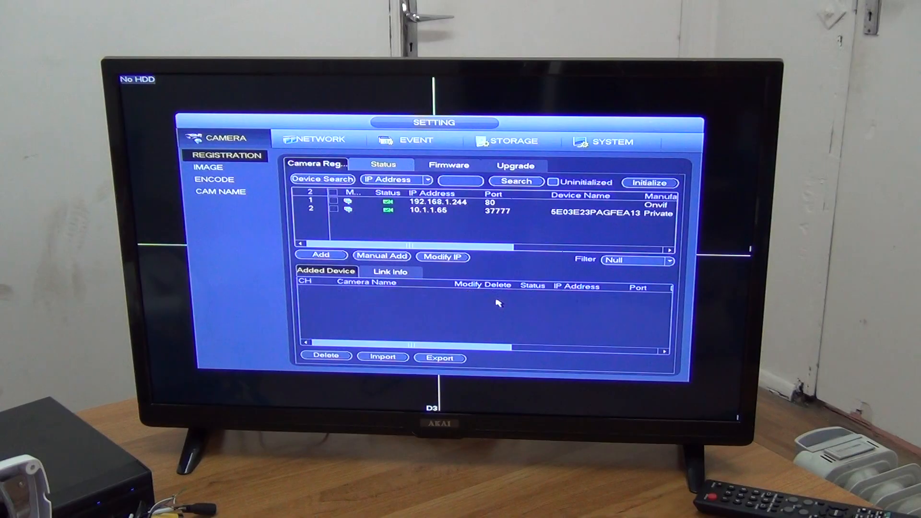
mouse_move(497, 304)
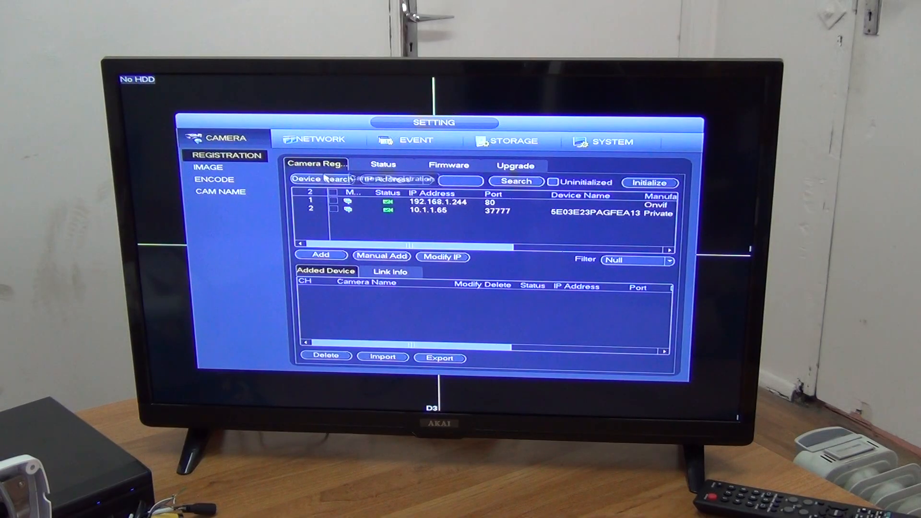
left_click(516, 182)
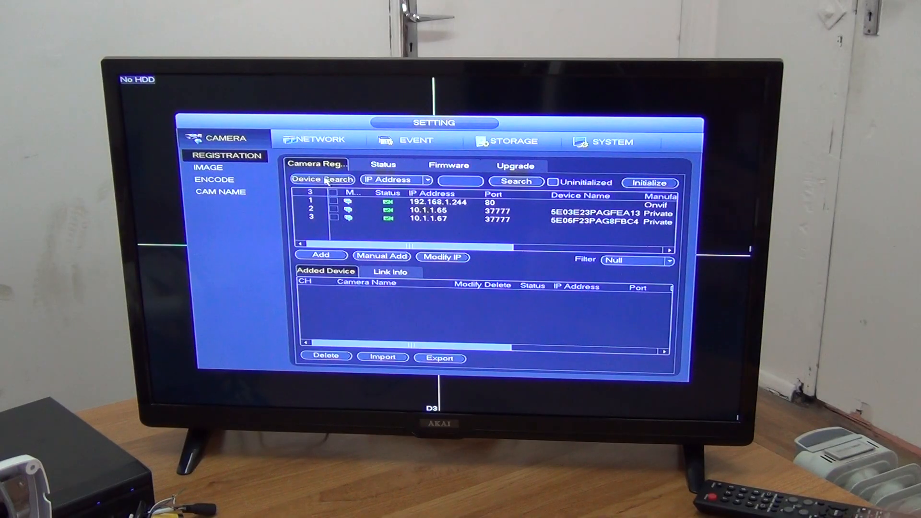